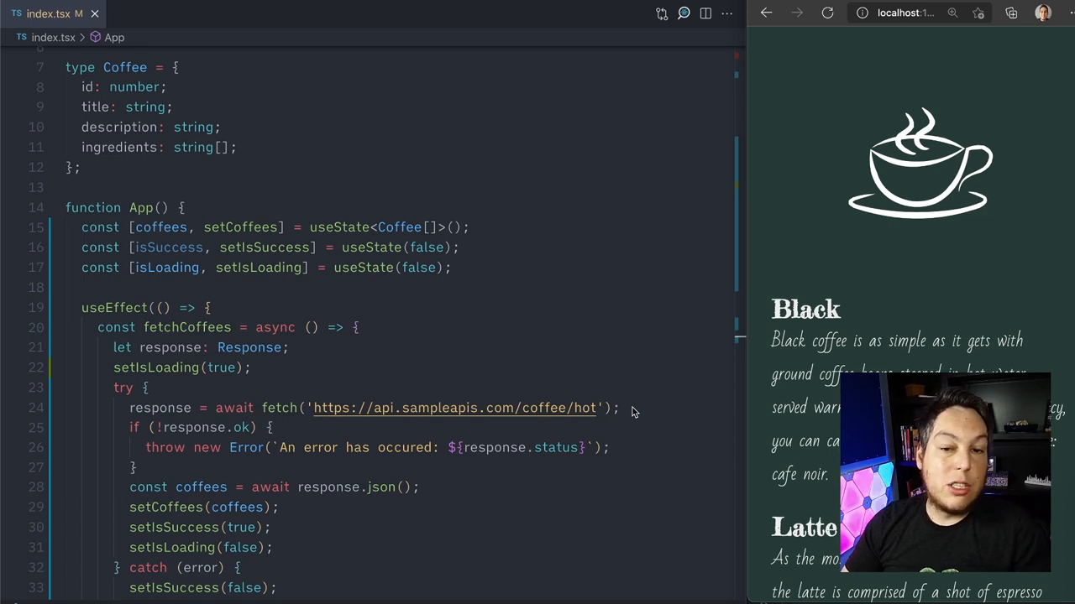
- Scroll down to the useState hooks and fetch effect inside App
scroll("down", 3)
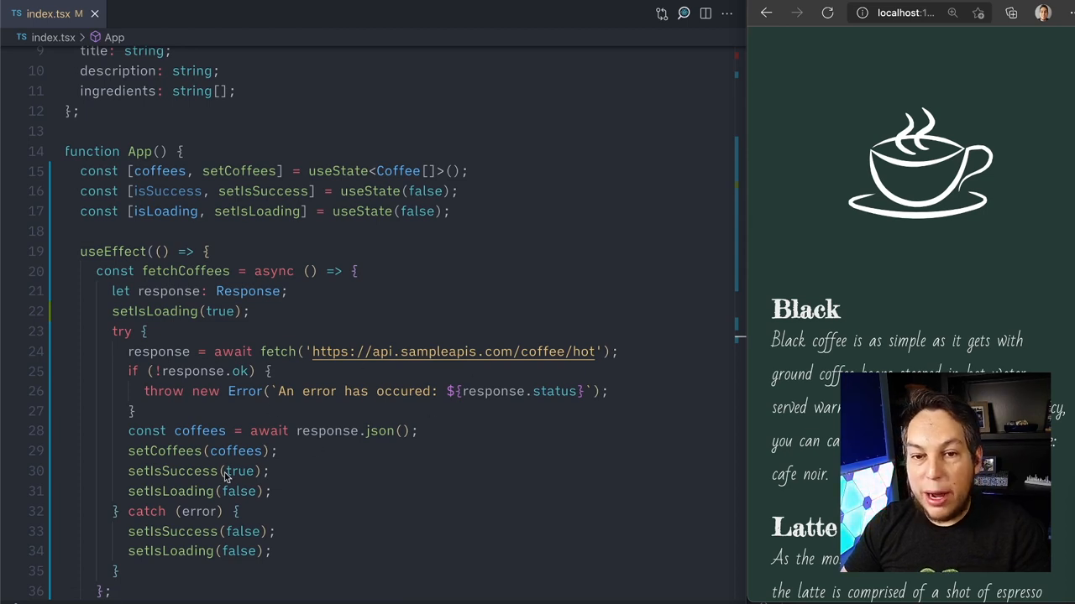
mouse_move(128, 192)
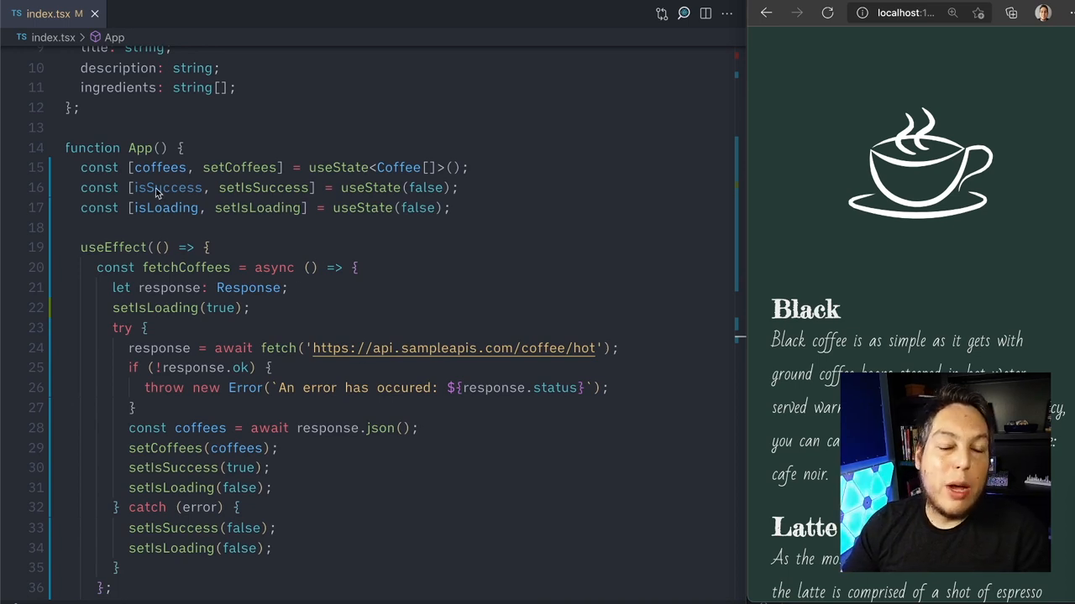
mouse_move(339, 235)
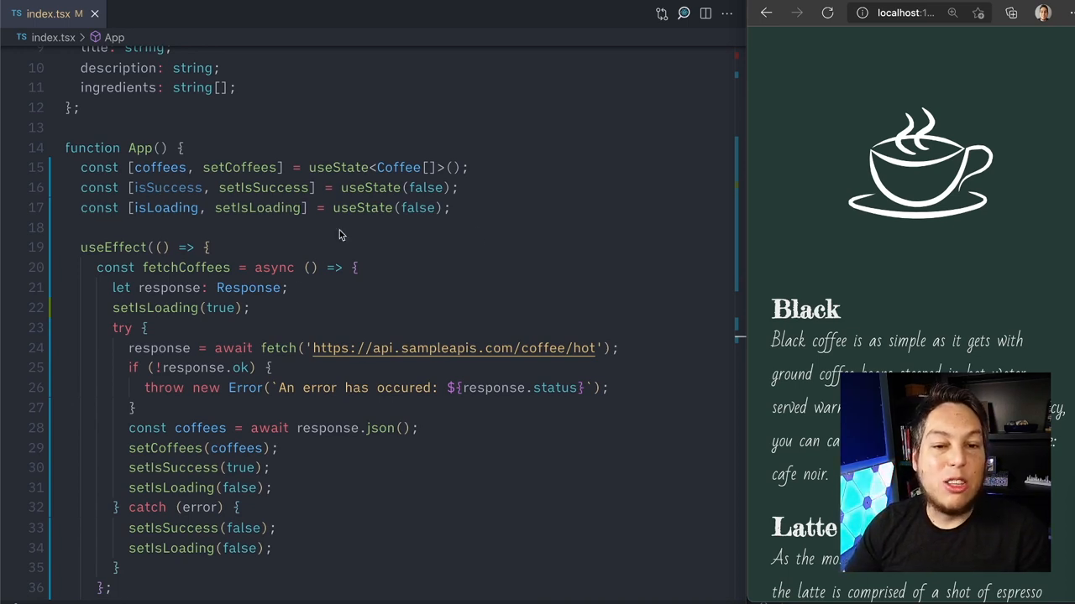
mouse_move(208, 245)
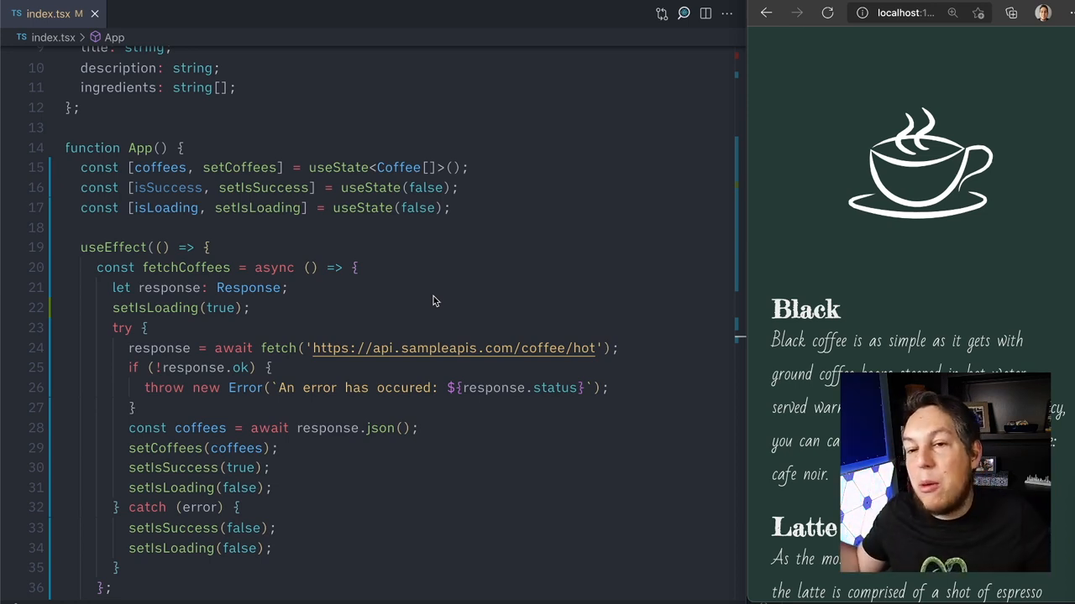
mouse_move(457, 268)
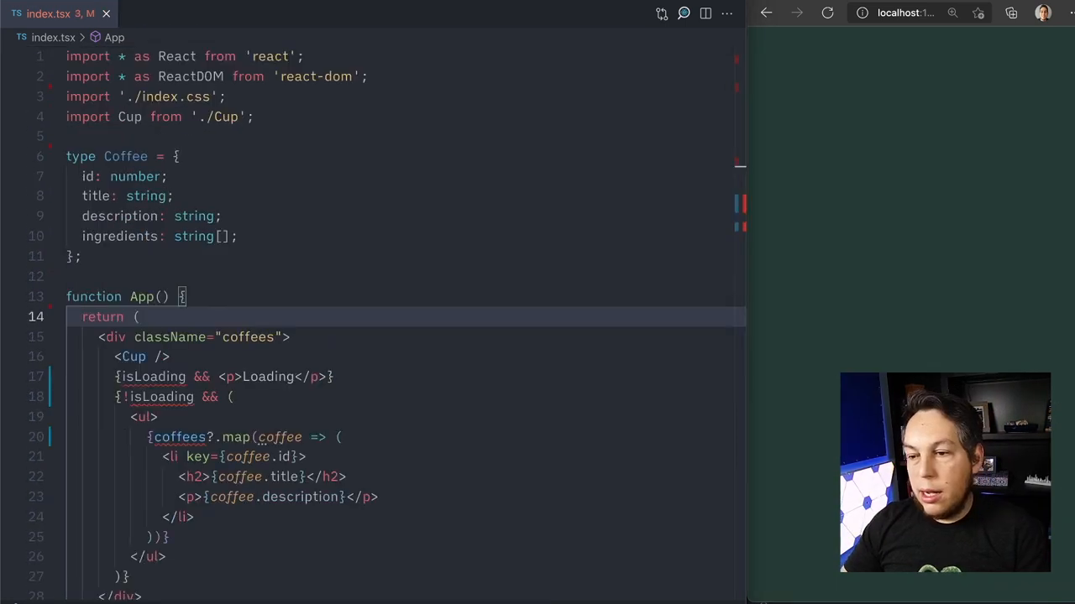
left_click(215, 276)
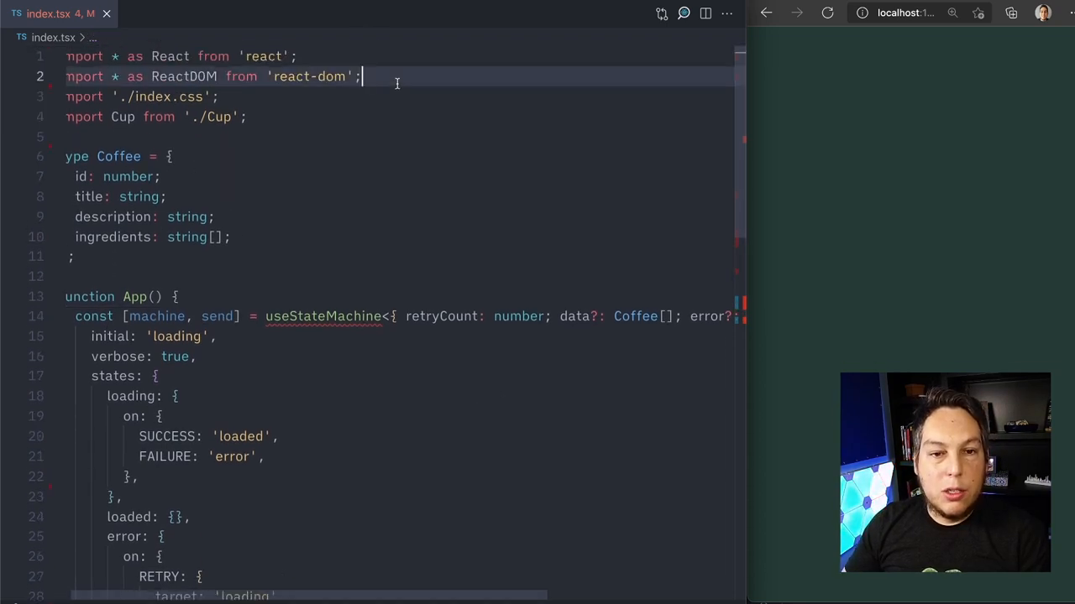
key("Enter")
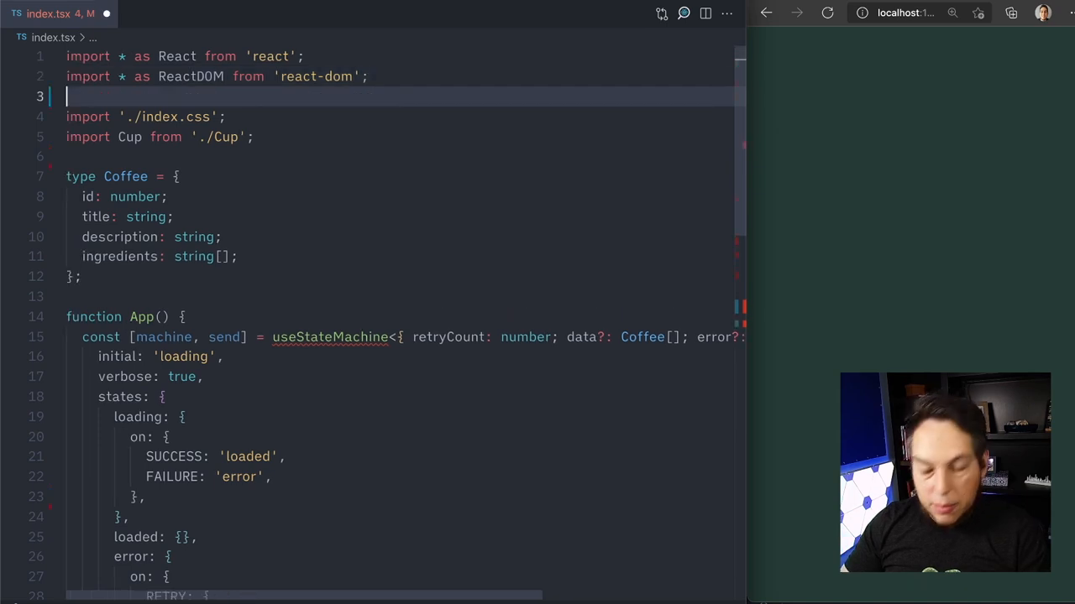
type("import use")
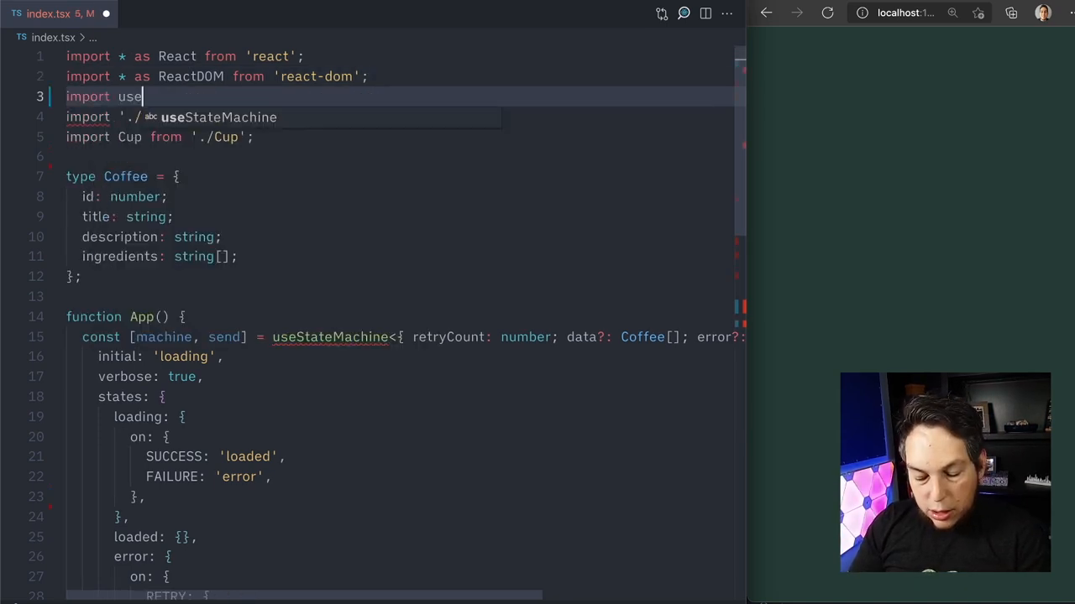
type("StateMachine from '@cassiozen/usestatemachine';")
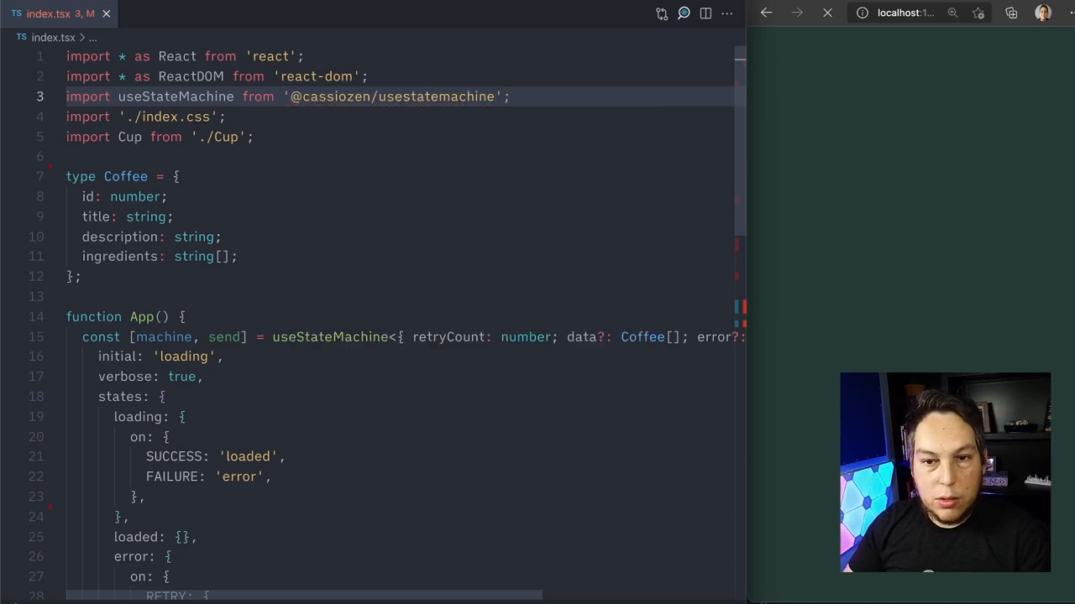
scroll("down", 3)
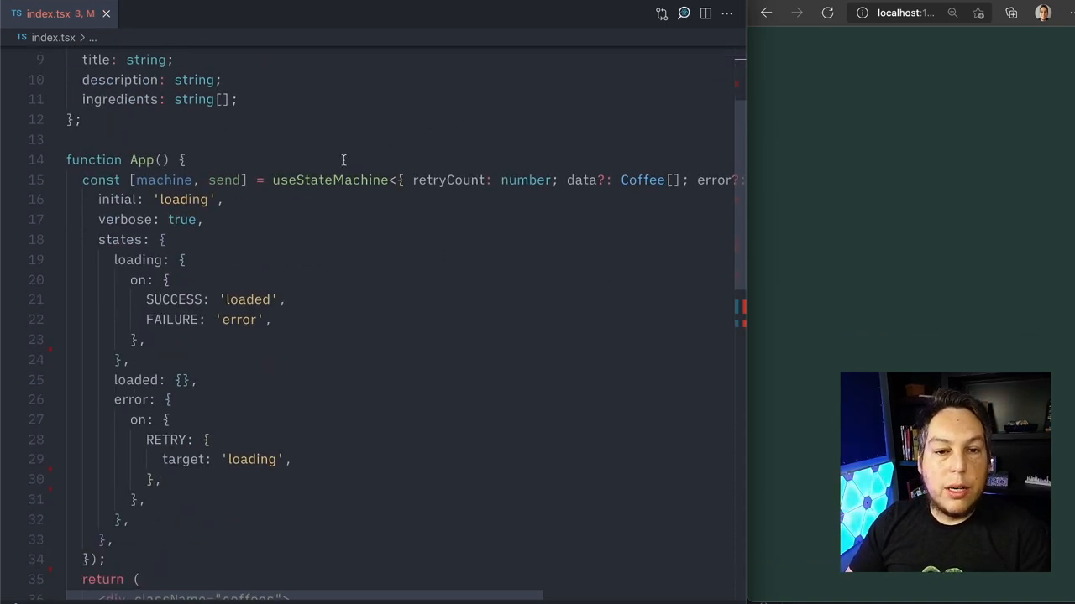
mouse_move(304, 180)
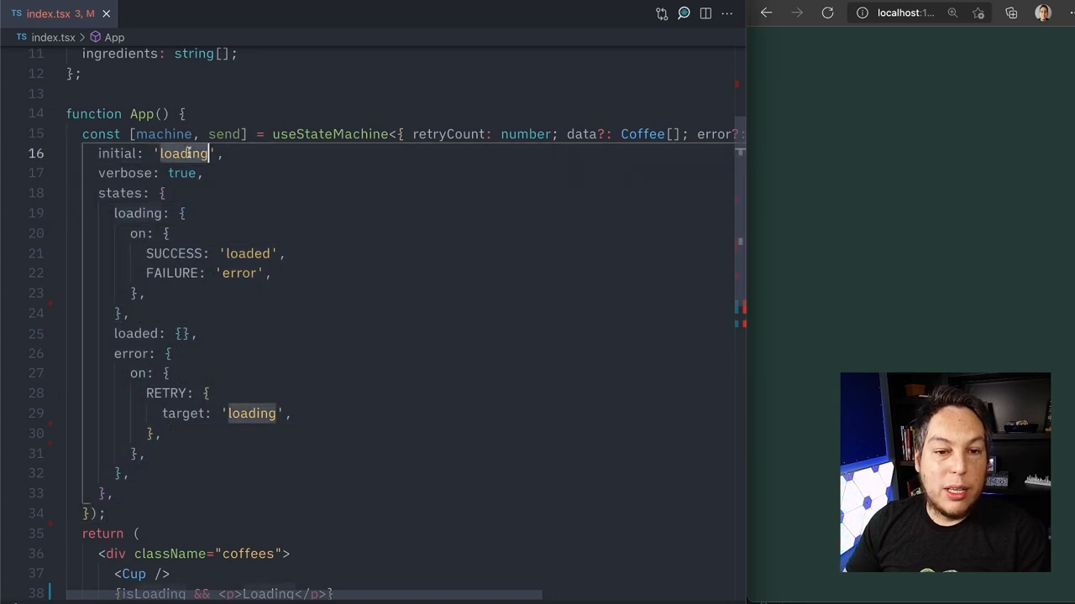
type("grfwe")
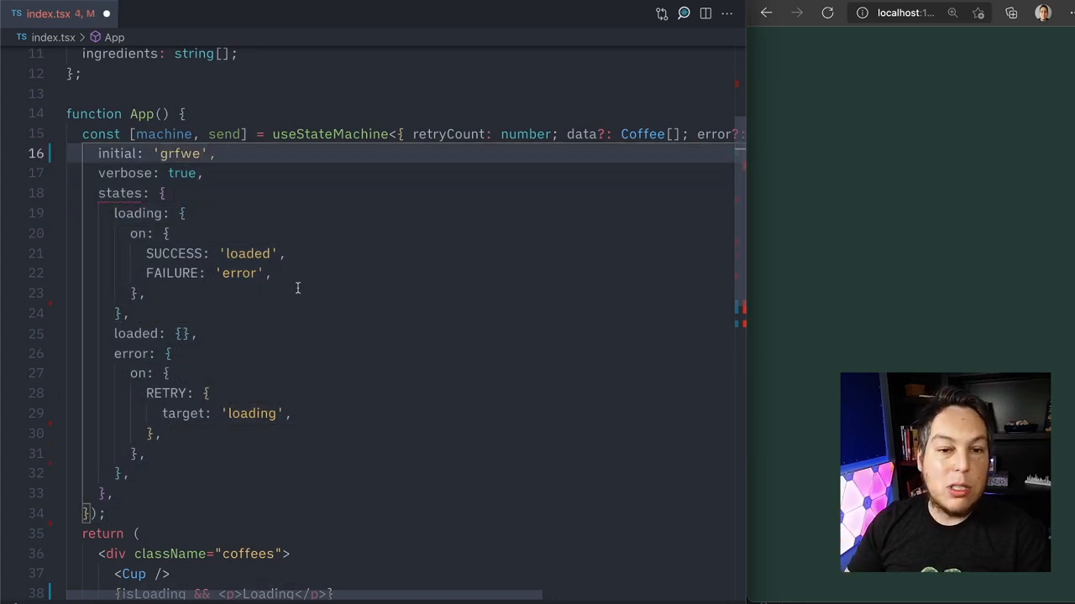
mouse_move(121, 193)
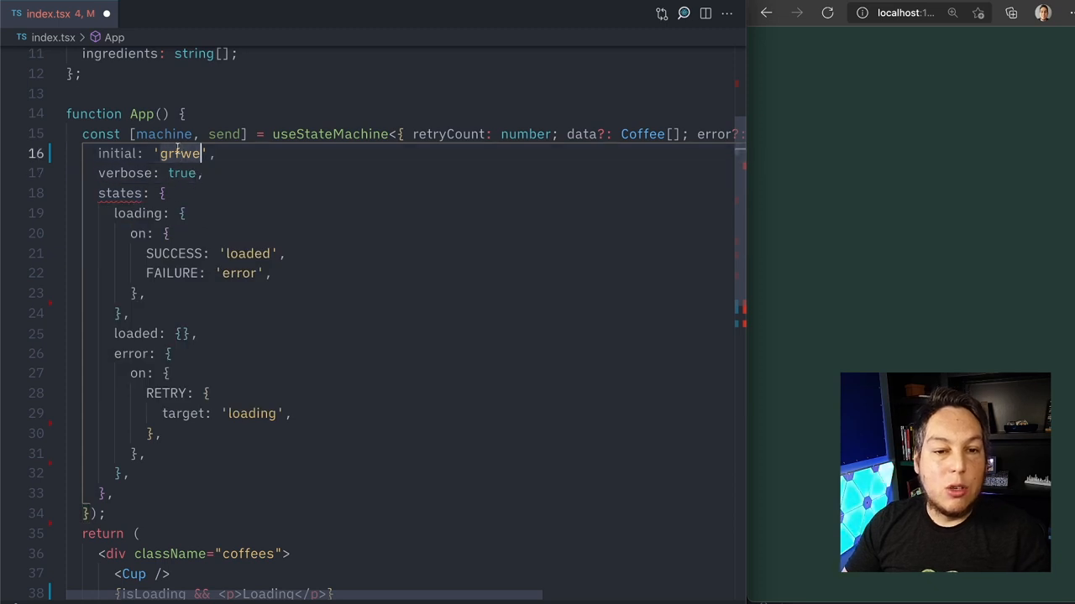
type("loading")
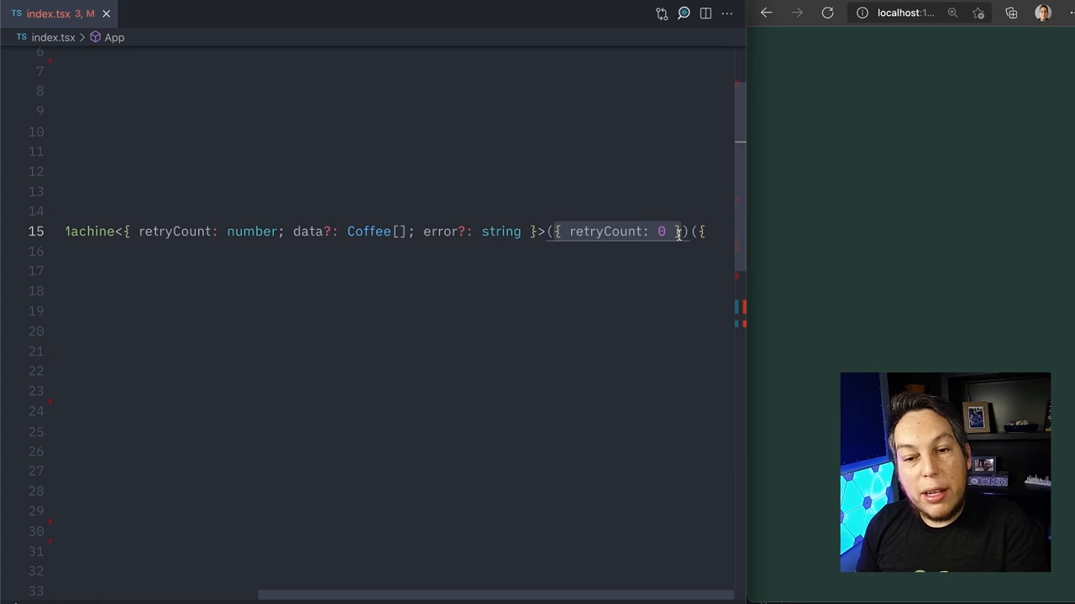
mouse_move(595, 233)
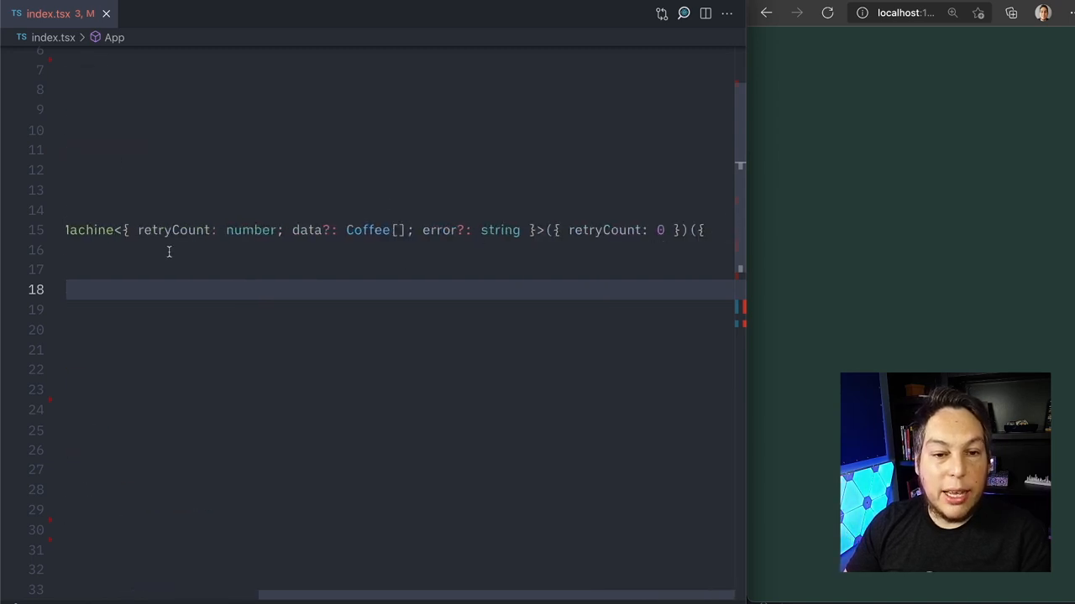
mouse_move(175, 230)
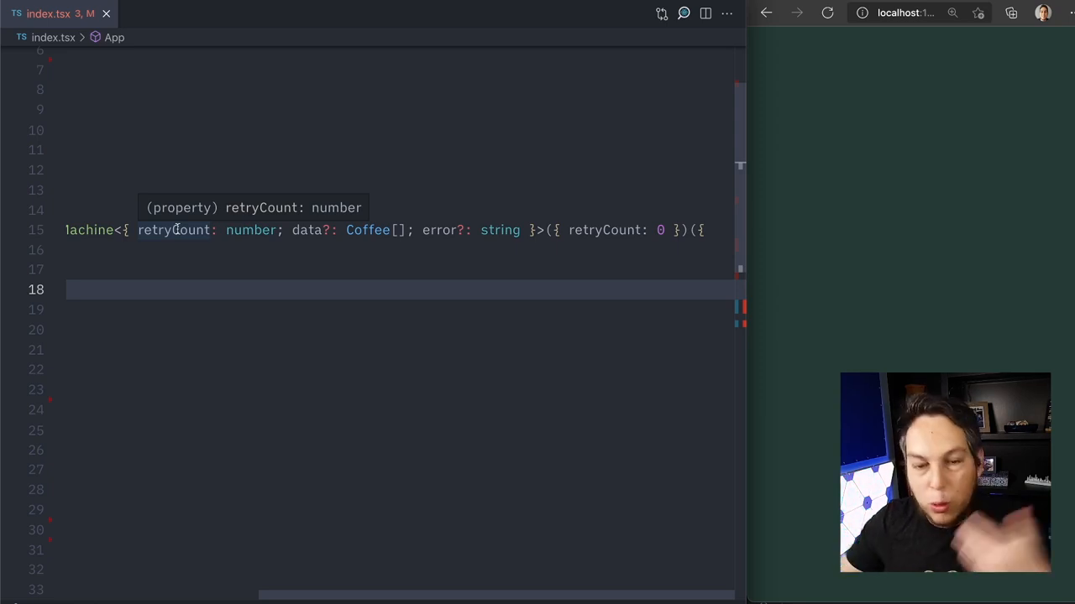
mouse_move(301, 230)
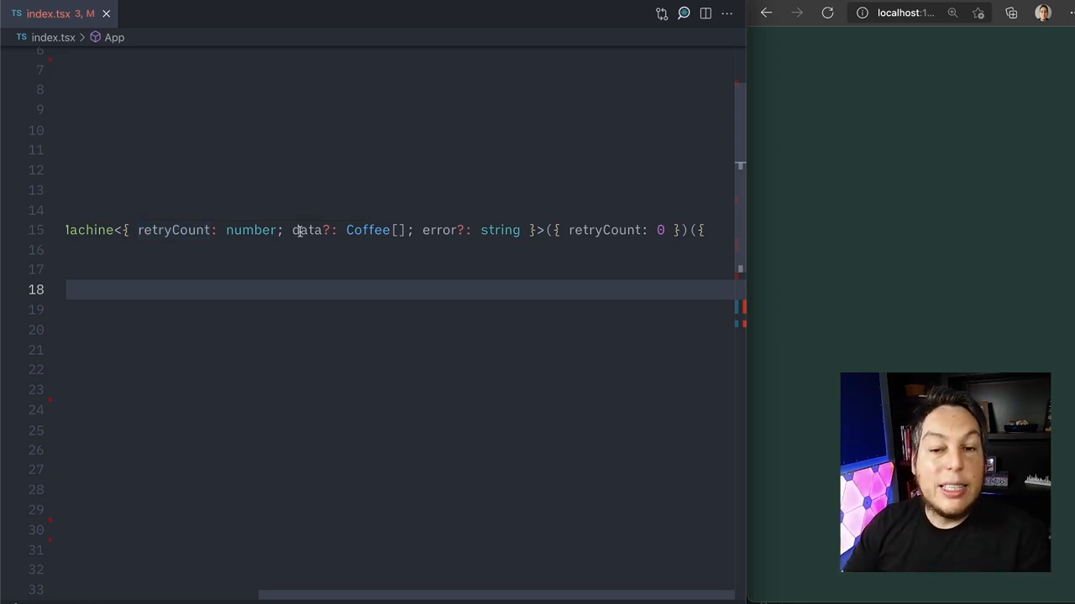
mouse_move(438, 230)
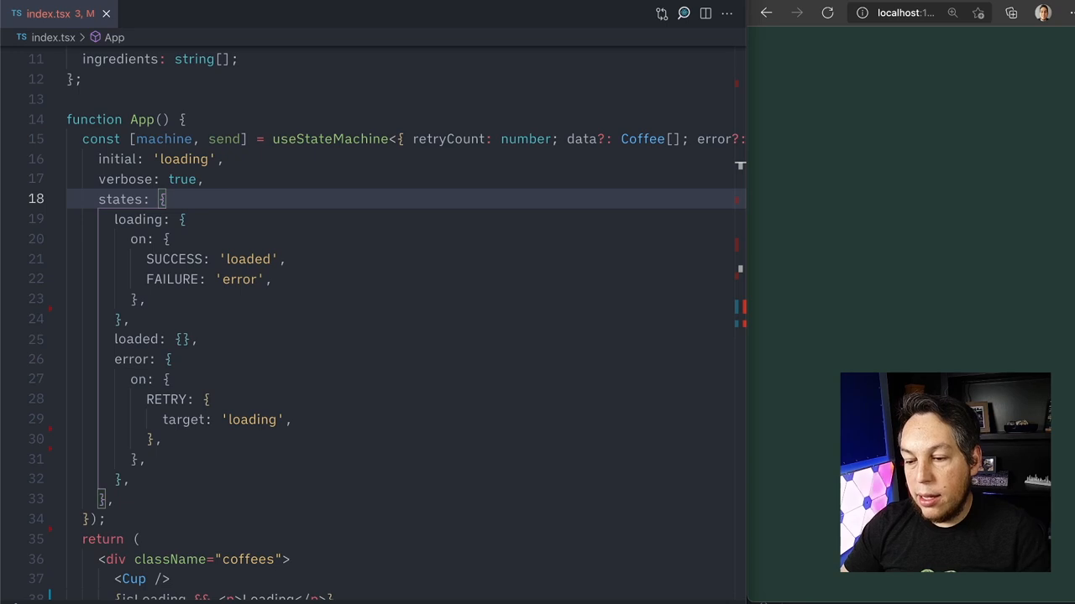
- Scroll down to the loading state where the fetchCoffees effect is pasted
scroll("down", 3)
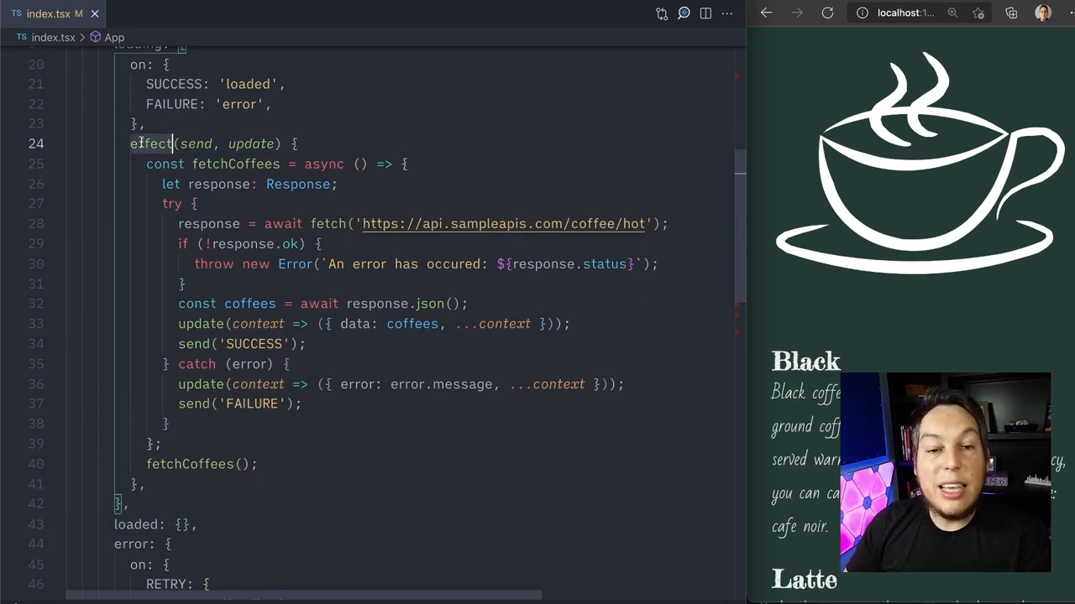
double_click(252, 145)
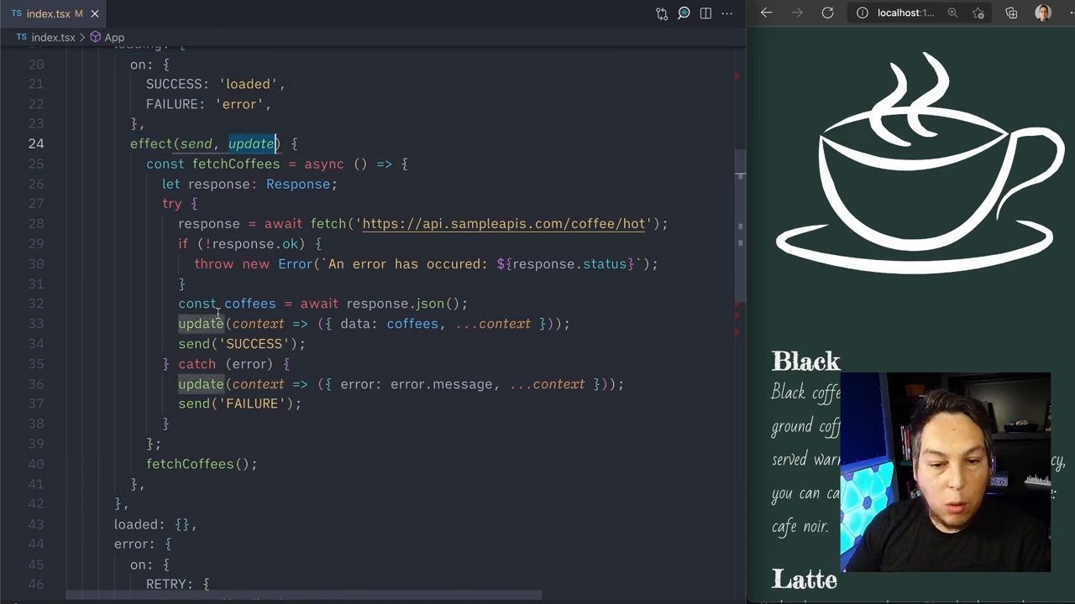
left_click(201, 324)
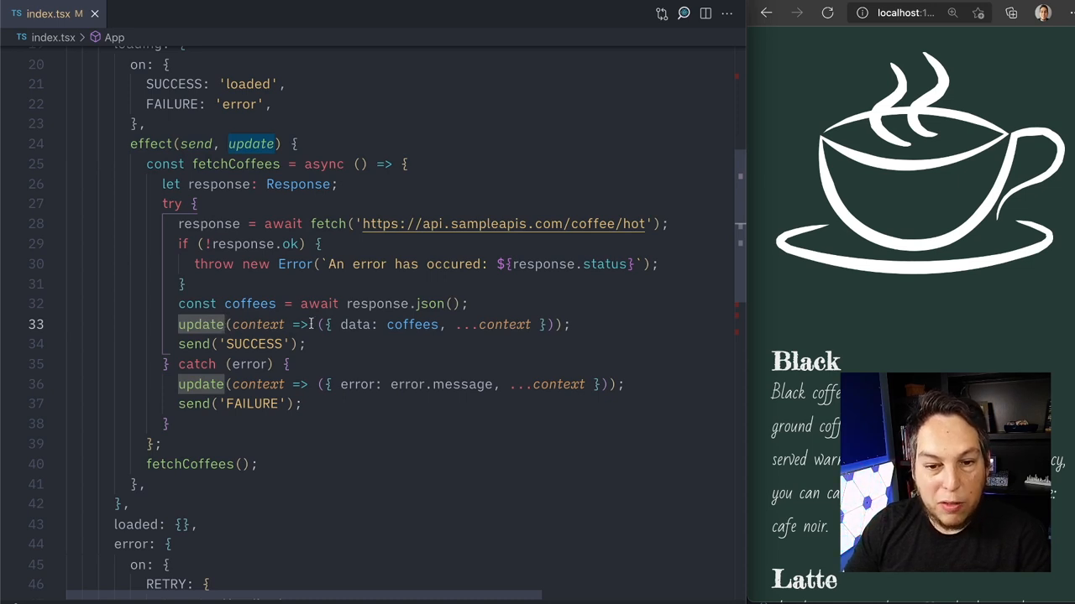
double_click(353, 326)
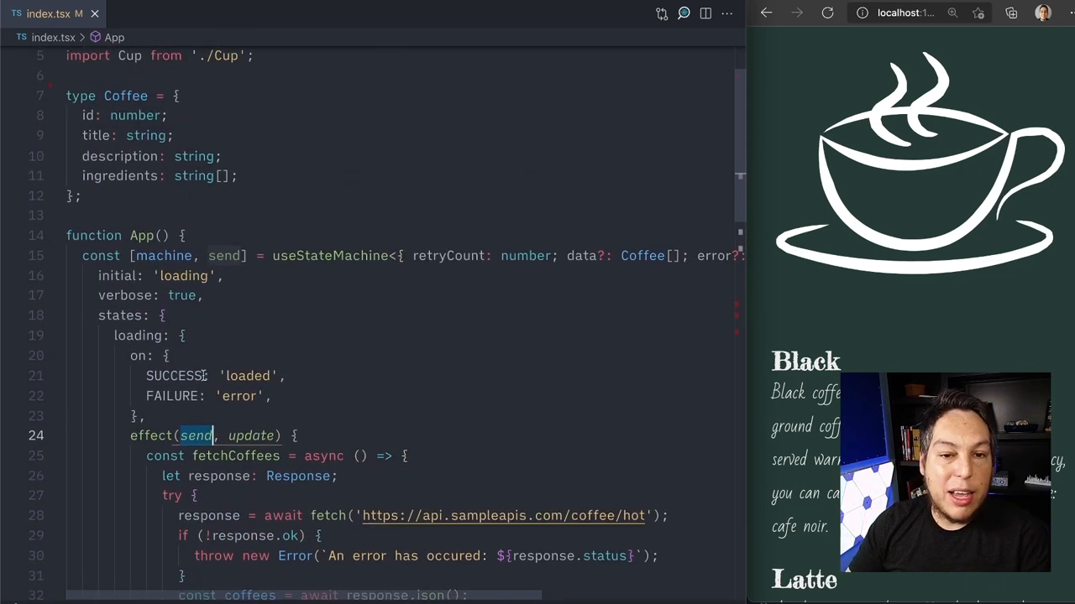
scroll("down", 3)
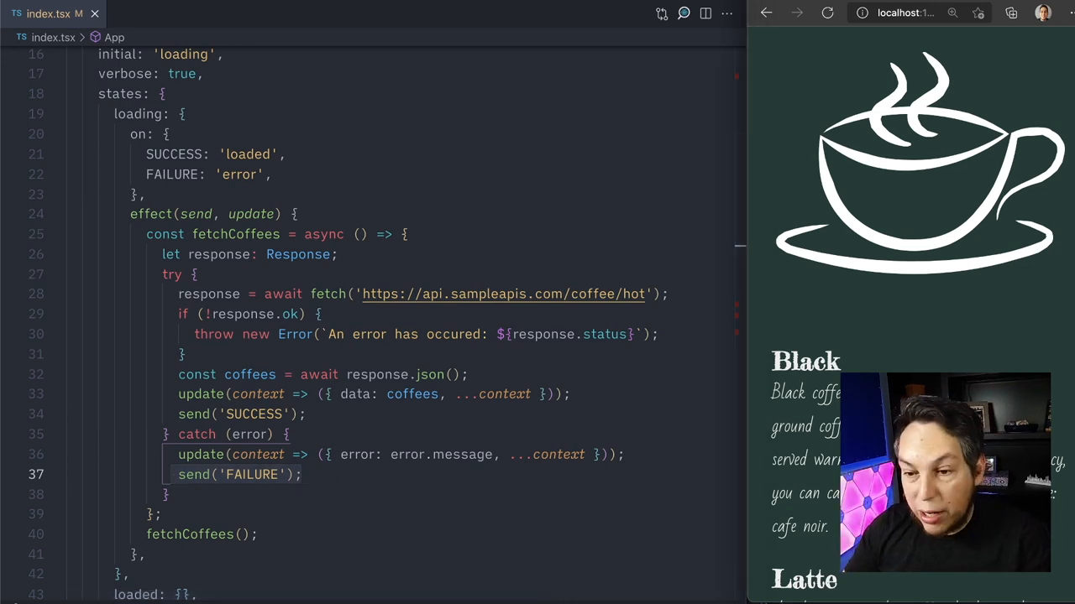
scroll("down", 3)
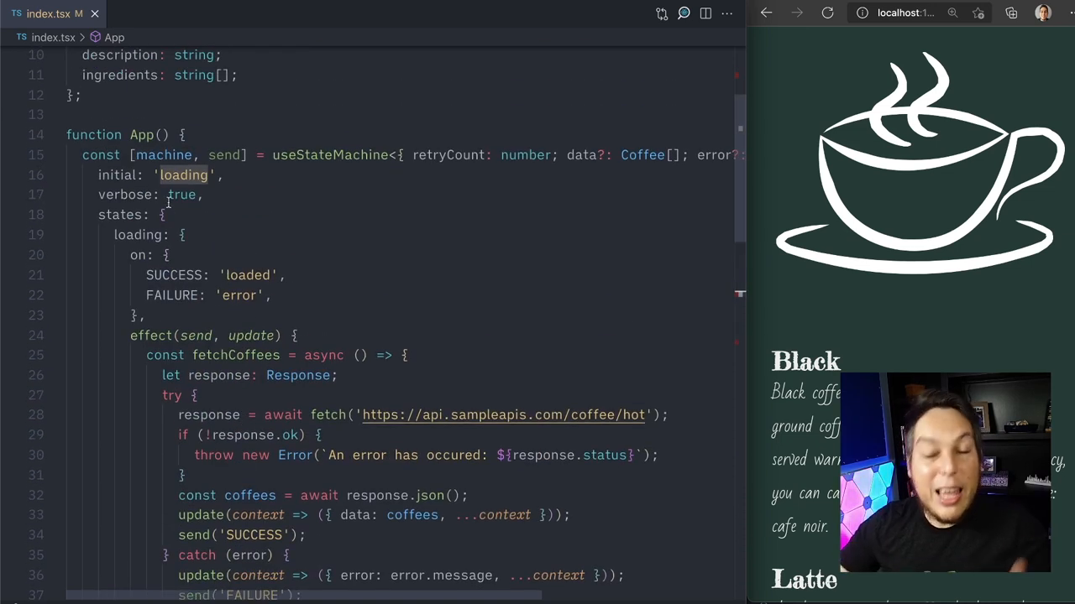
mouse_move(203, 255)
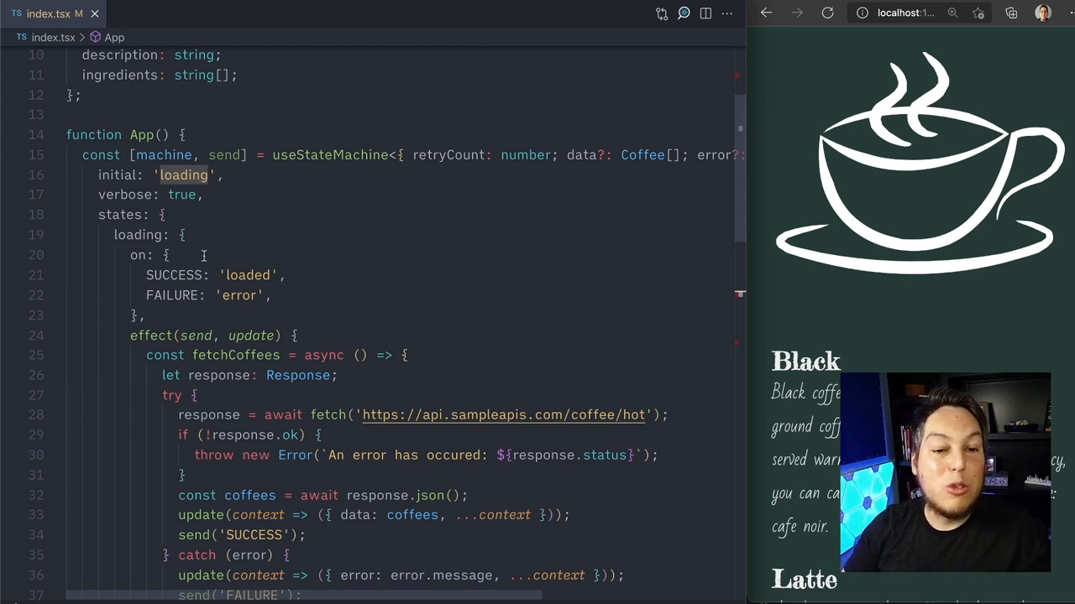
scroll("down", 3)
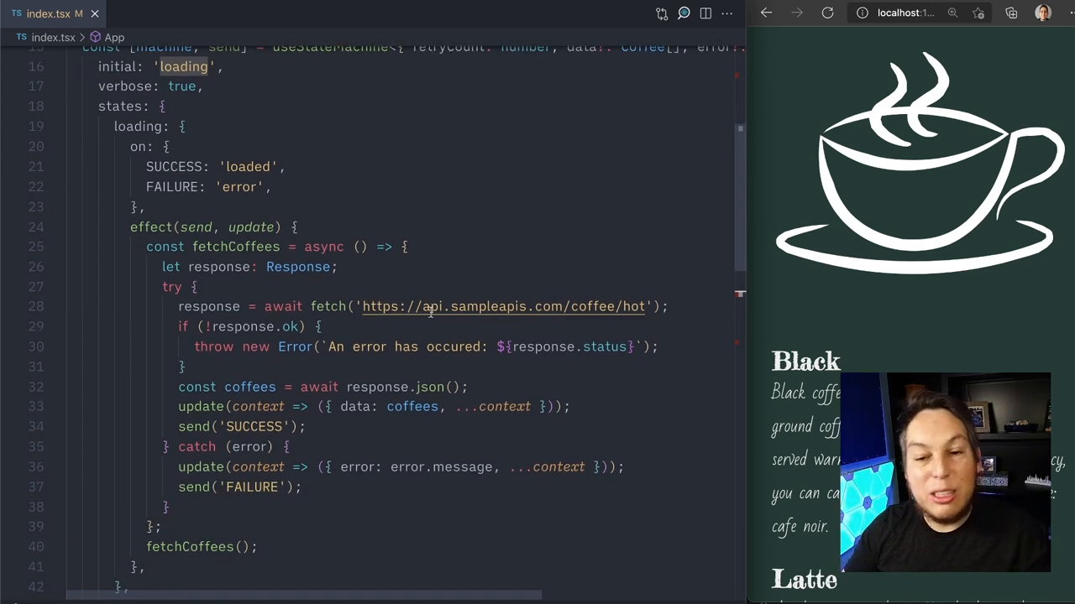
mouse_move(546, 319)
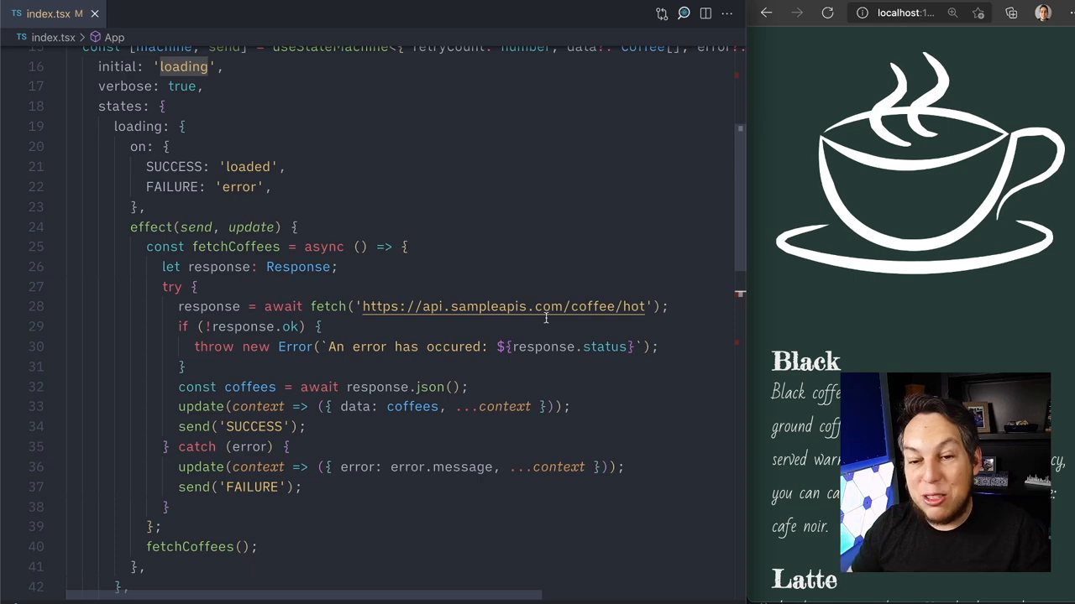
scroll("down", 3)
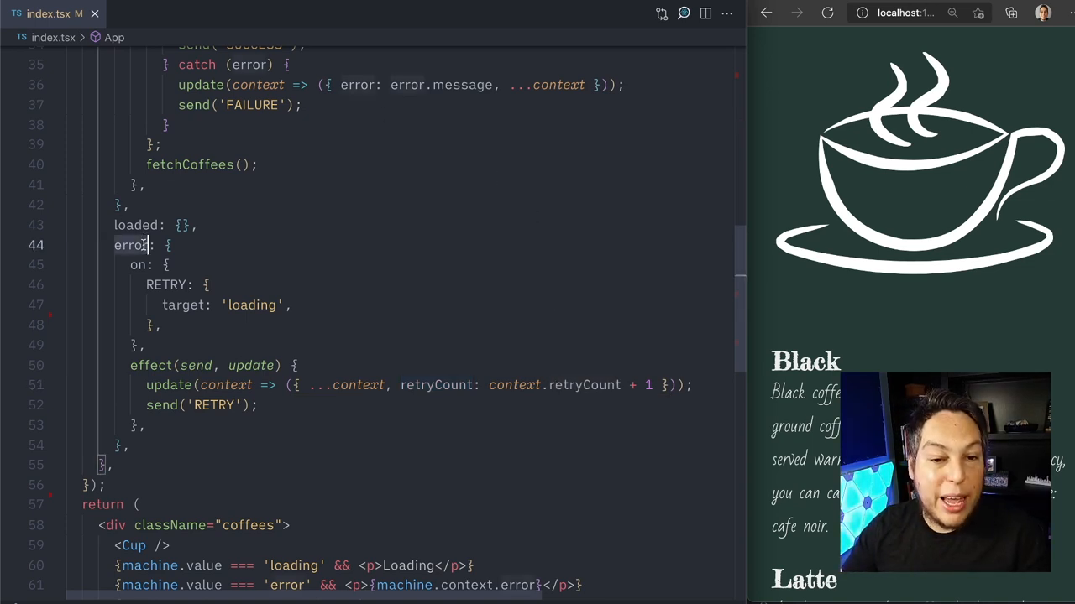
- Add guard: context => context.retryCount < 3 to the RETRY transition
double_click(131, 245)
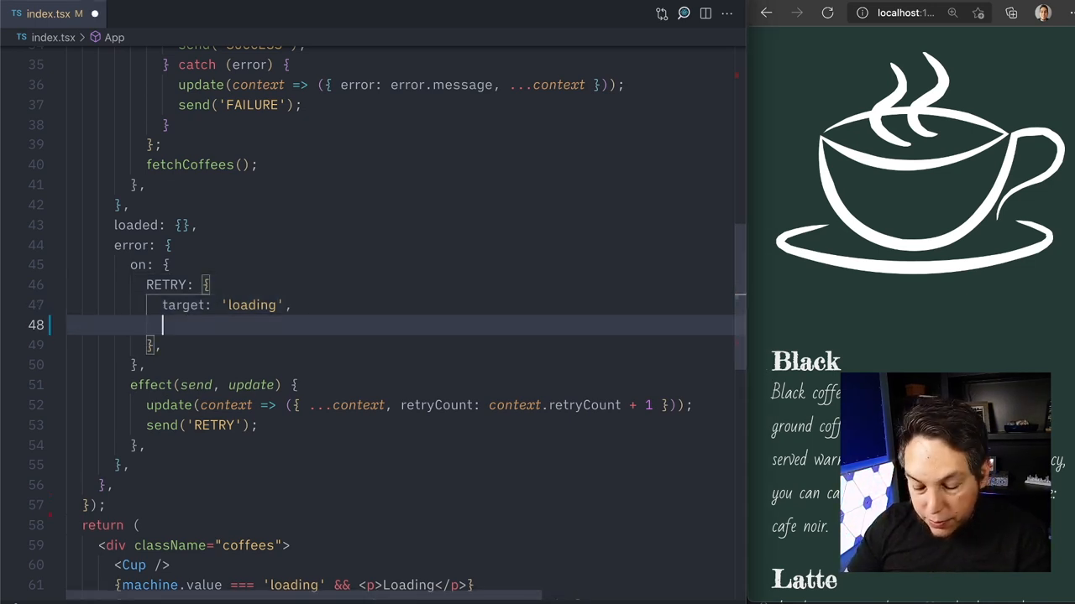
type("guard:")
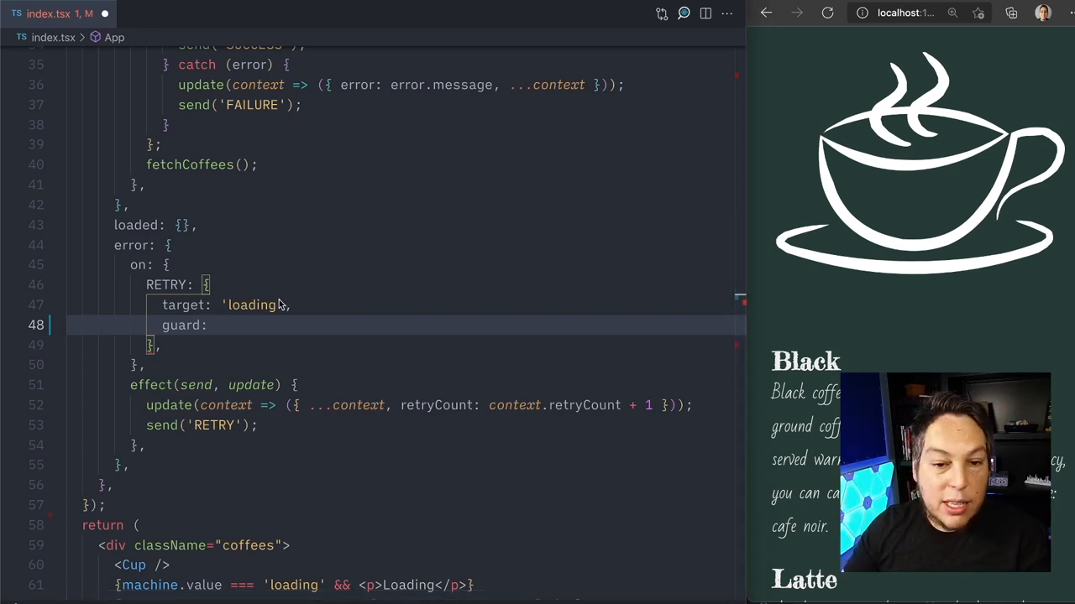
type("context => context.retryCount < 3,")
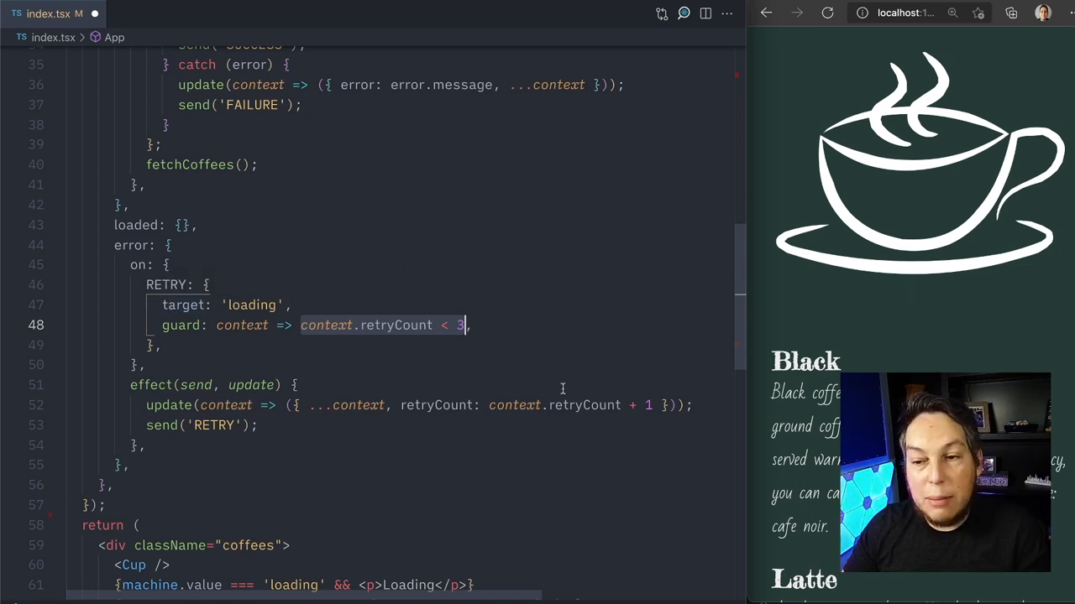
mouse_move(628, 195)
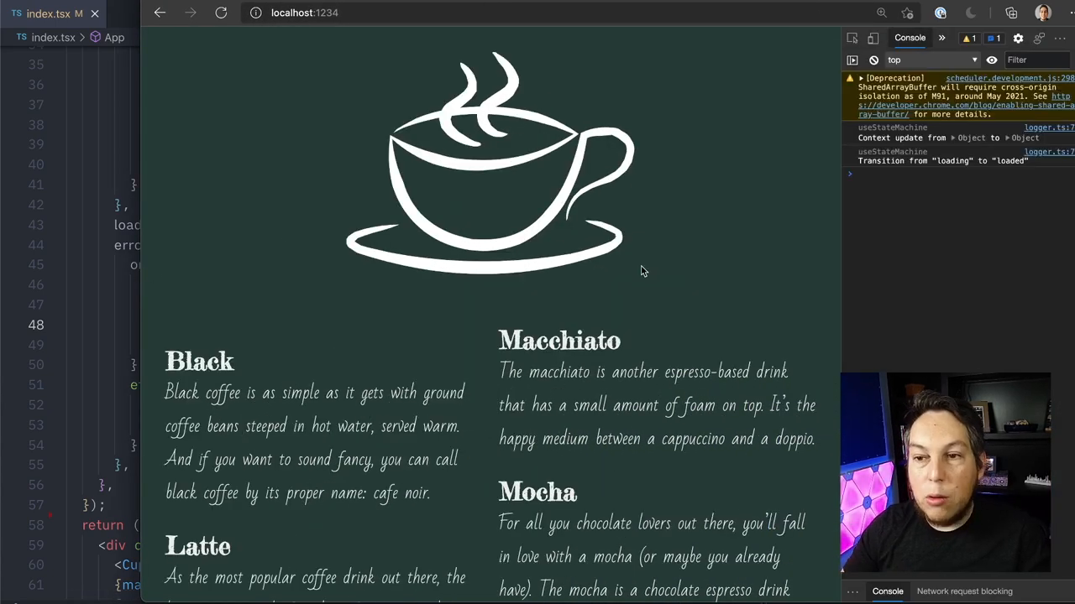
- Block the 'hot' coffee API request URL from the DevTools Network panel
left_click(937, 39)
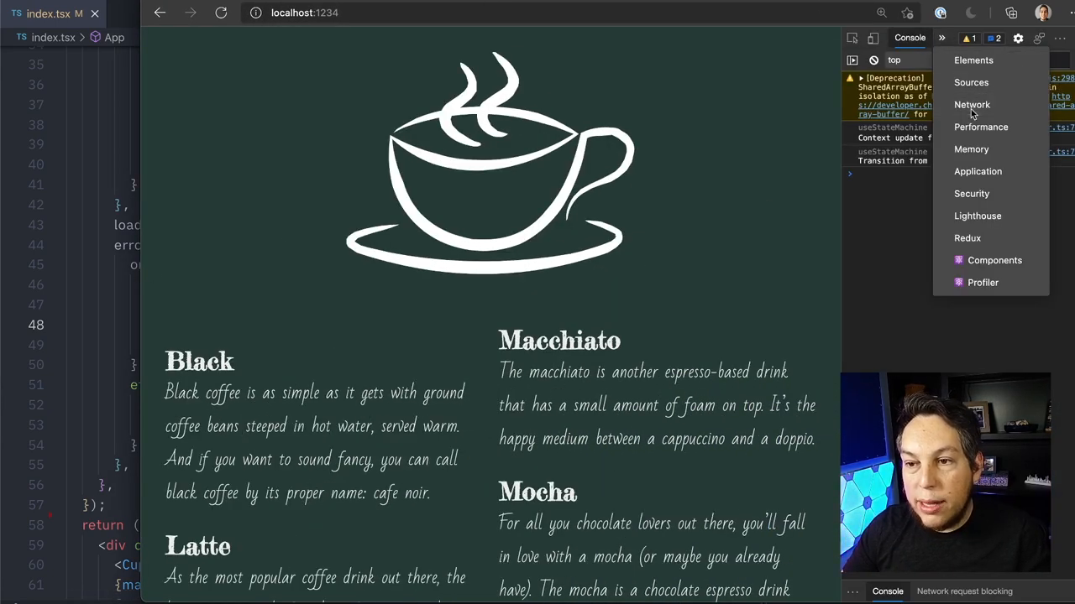
left_click(970, 104)
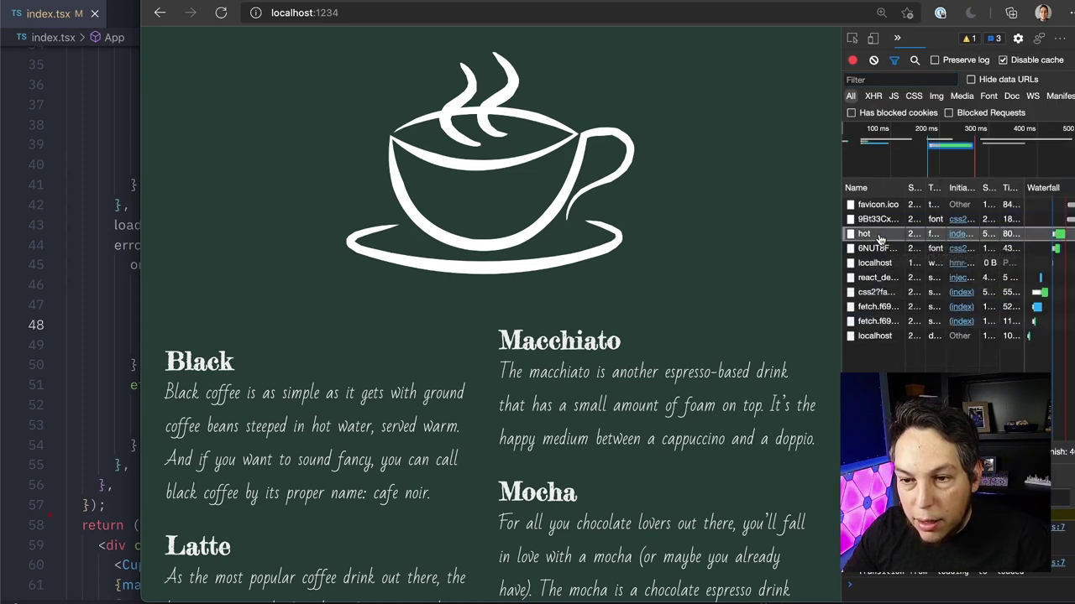
right_click(863, 233)
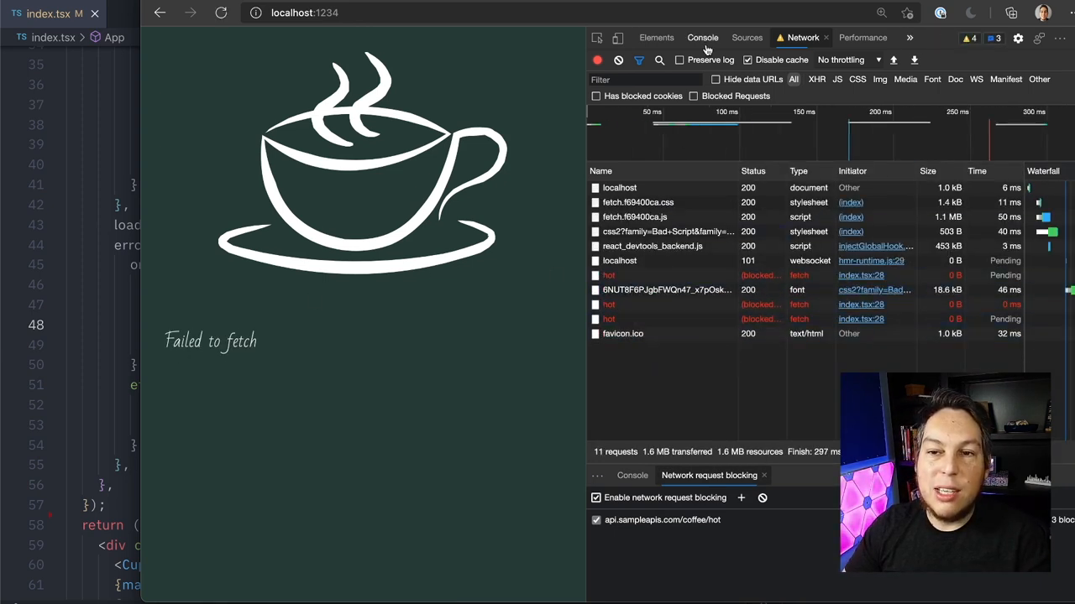
- Show the Console log of retries ending with the guard-denied transition
left_click(702, 37)
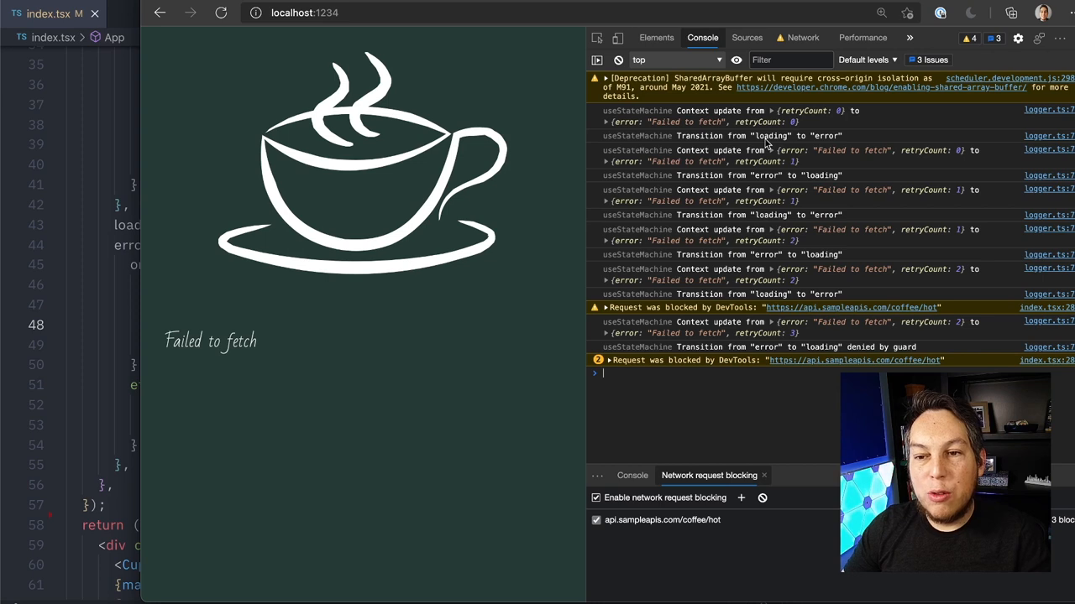
mouse_move(722, 167)
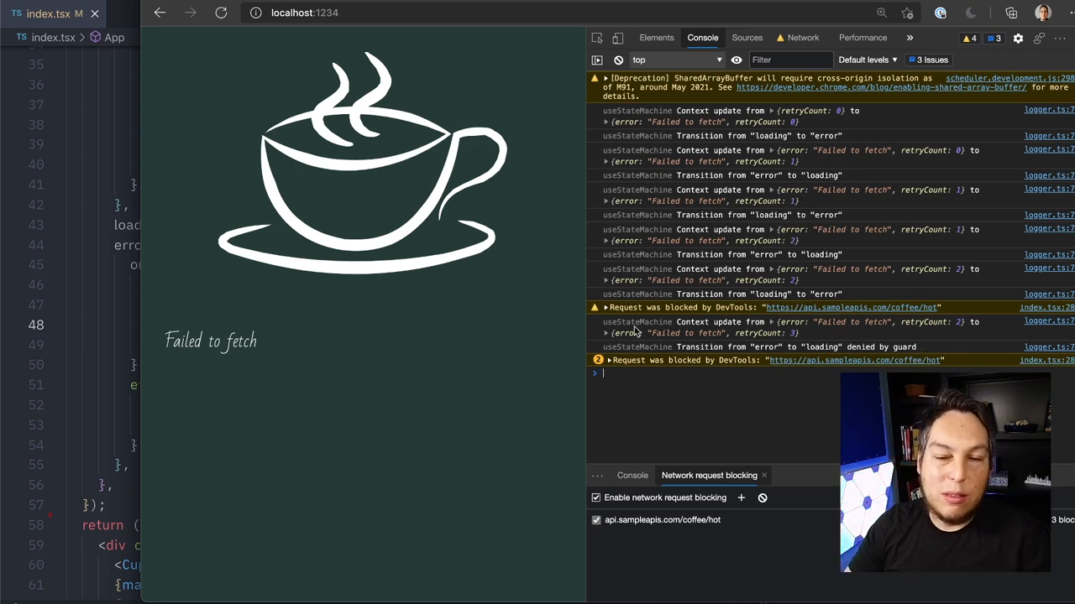
mouse_move(554, 334)
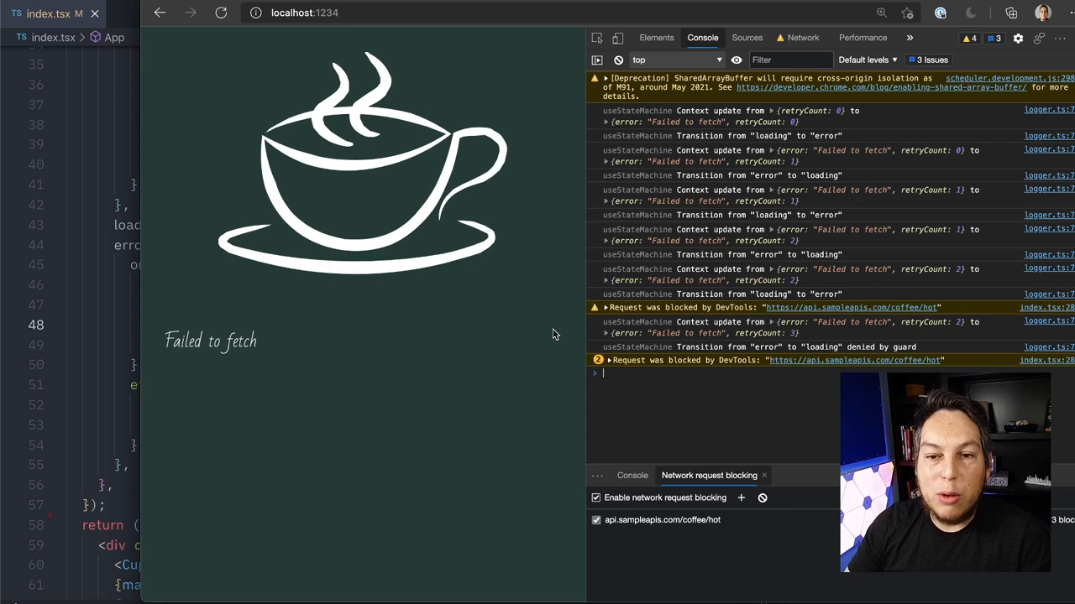